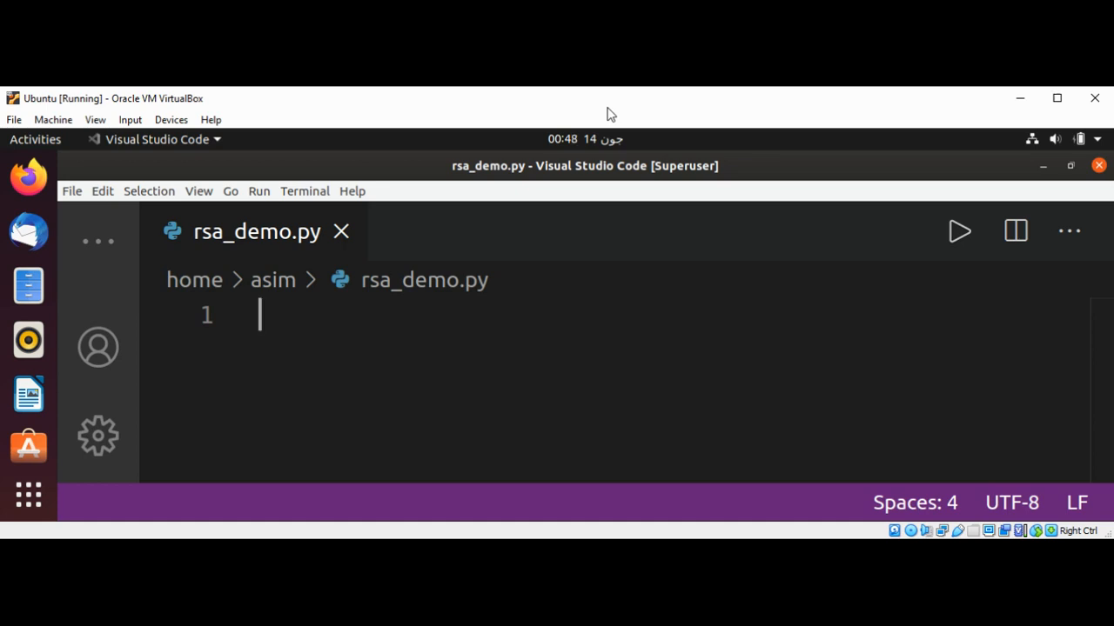
{"action": "mouse_move", "coordinate": [385, 175]}
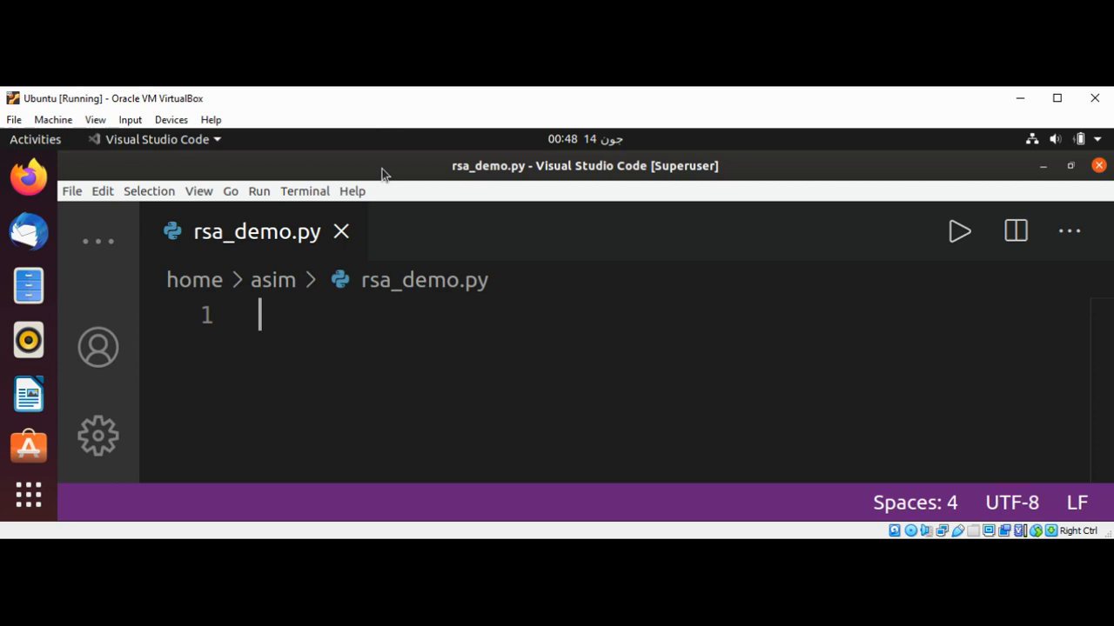
{"action": "mouse_move", "coordinate": [29, 393]}
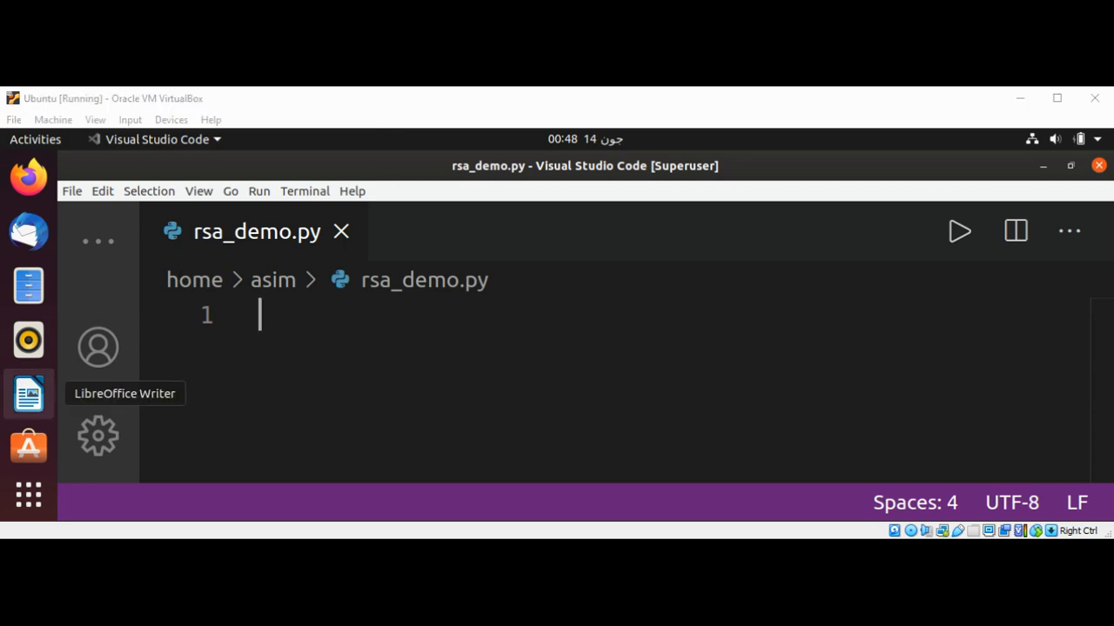
{"action": "mouse_move", "coordinate": [467, 106]}
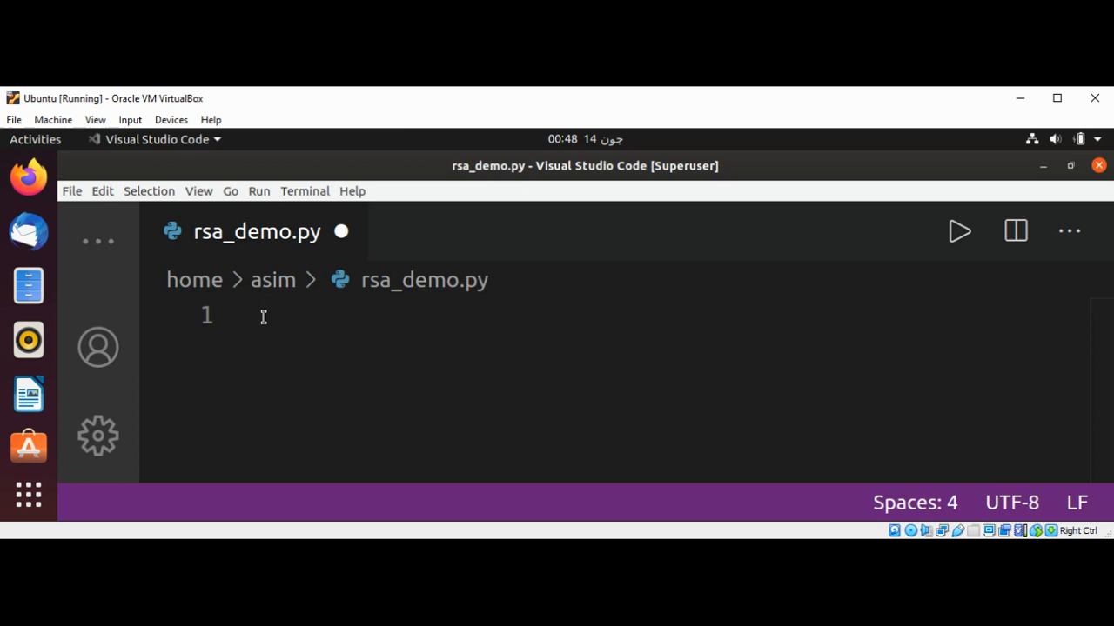
Write 'from Crypto.PublicKey import RSA' as line 1 of rsa_demo.py.
{"action": "type", "text": "from"}
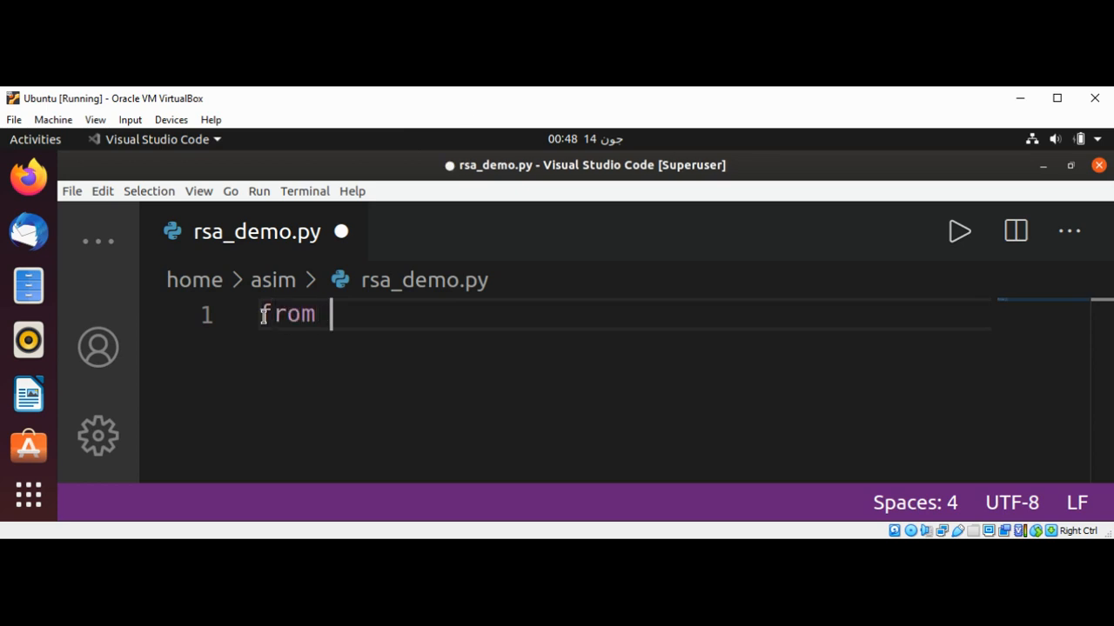
{"action": "type", "text": "Crypt"}
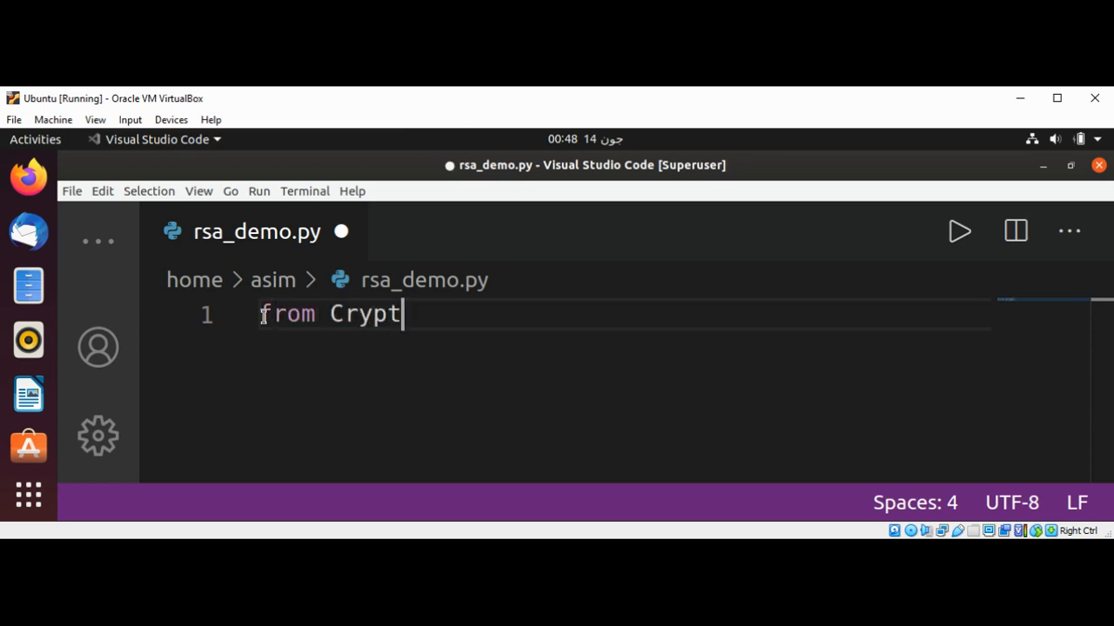
{"action": "type", "text": ".Pub"}
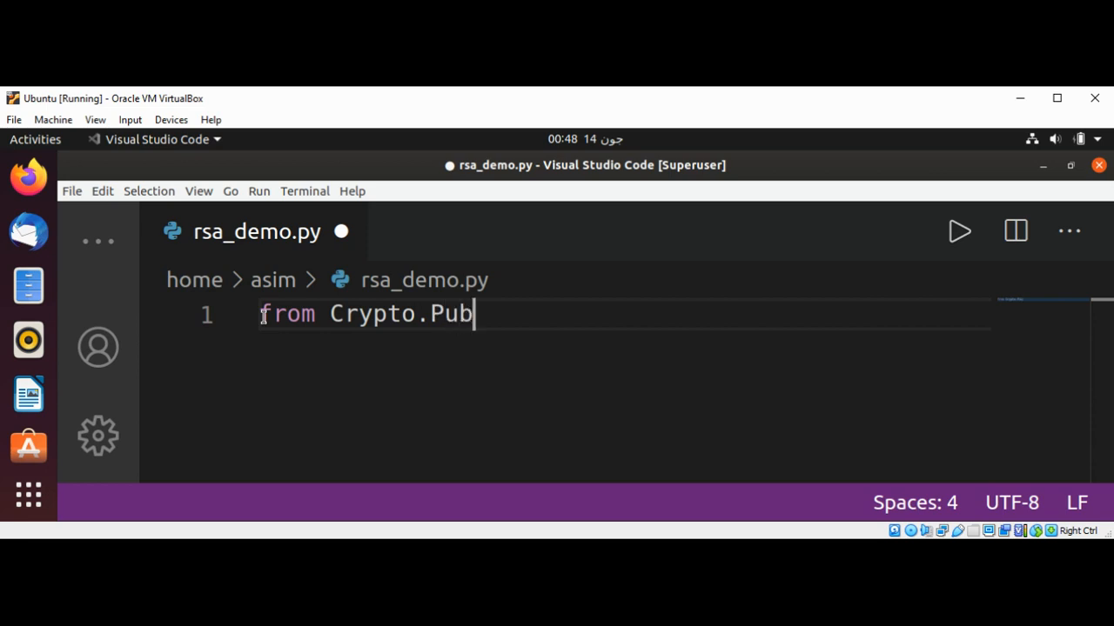
{"action": "type", "text": "licK"}
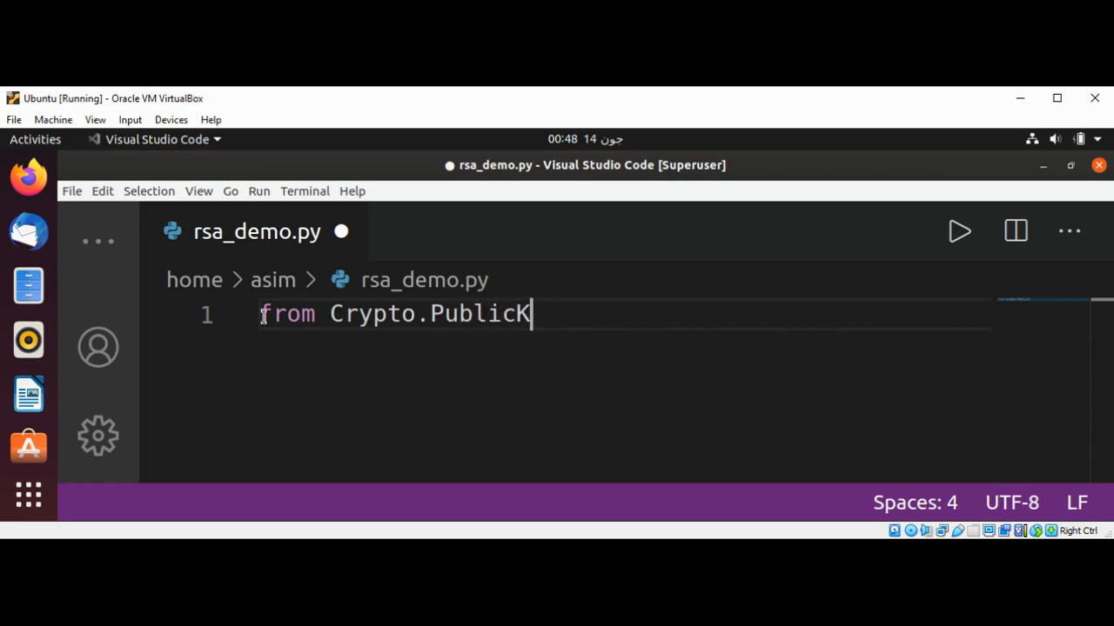
{"action": "type", "text": "ey import RSA"}
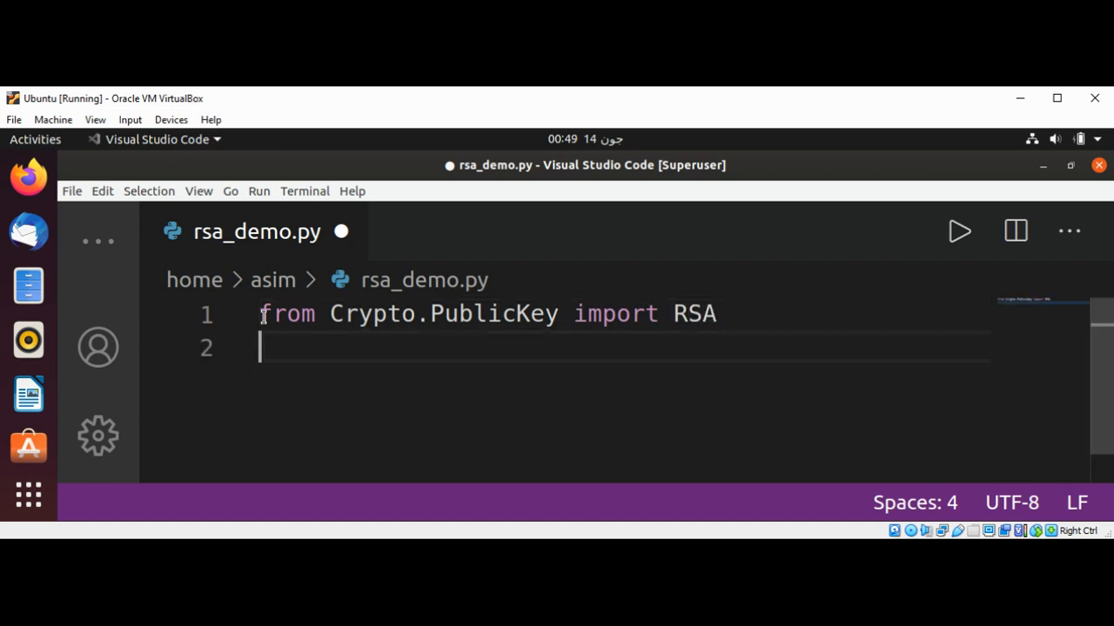
Write 'key = RSA.generate(2048)' on line 2.
{"action": "type", "text": "key"}
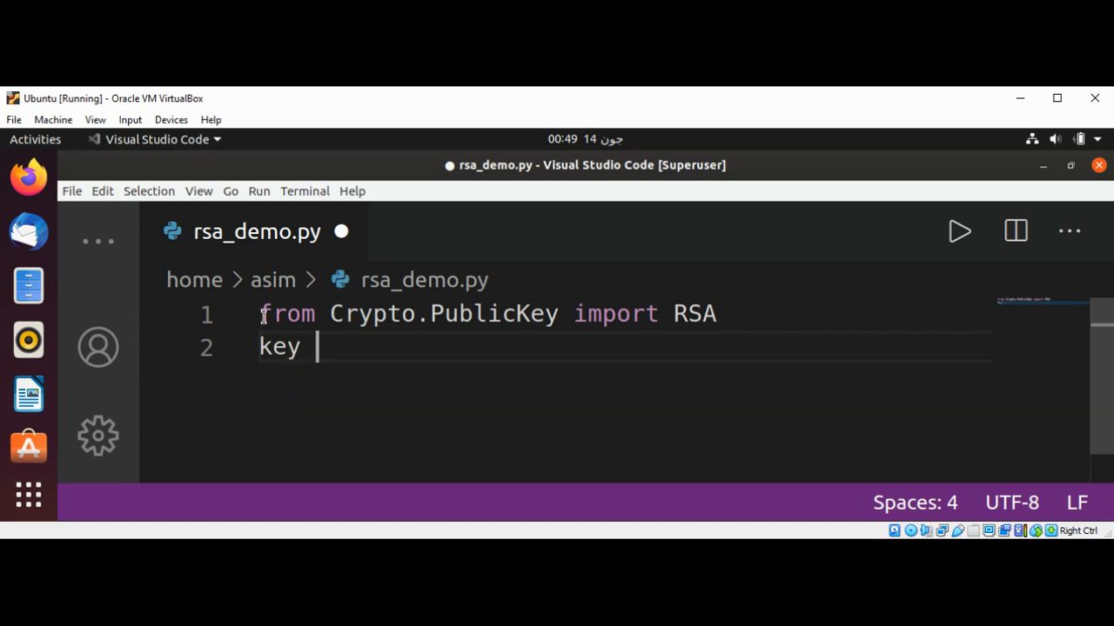
{"action": "type", "text": "="}
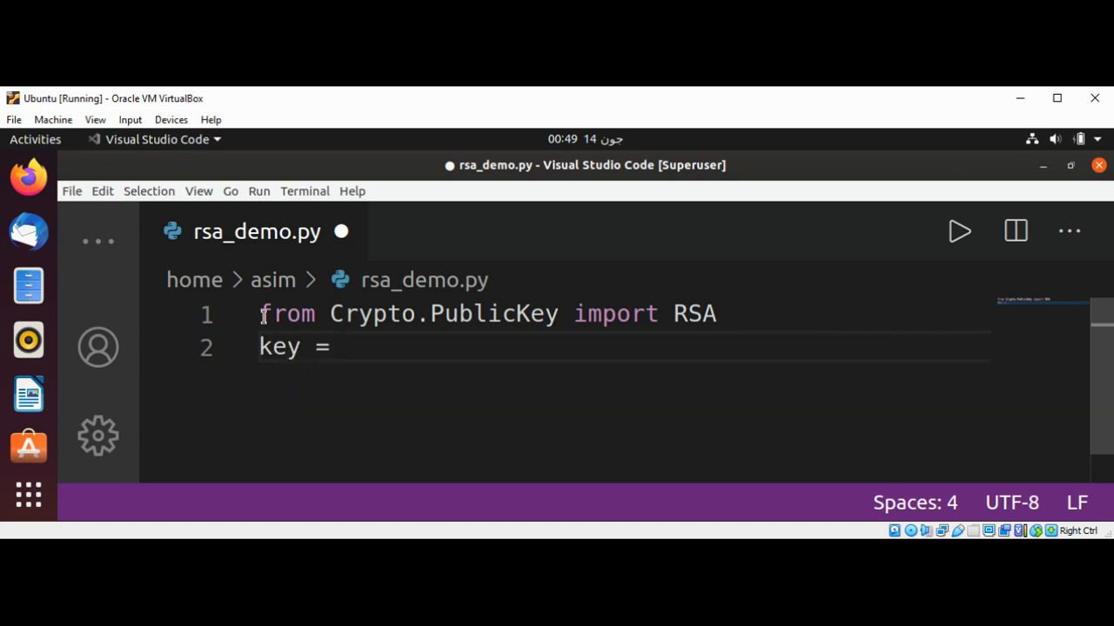
{"action": "type", "text": "RSA."}
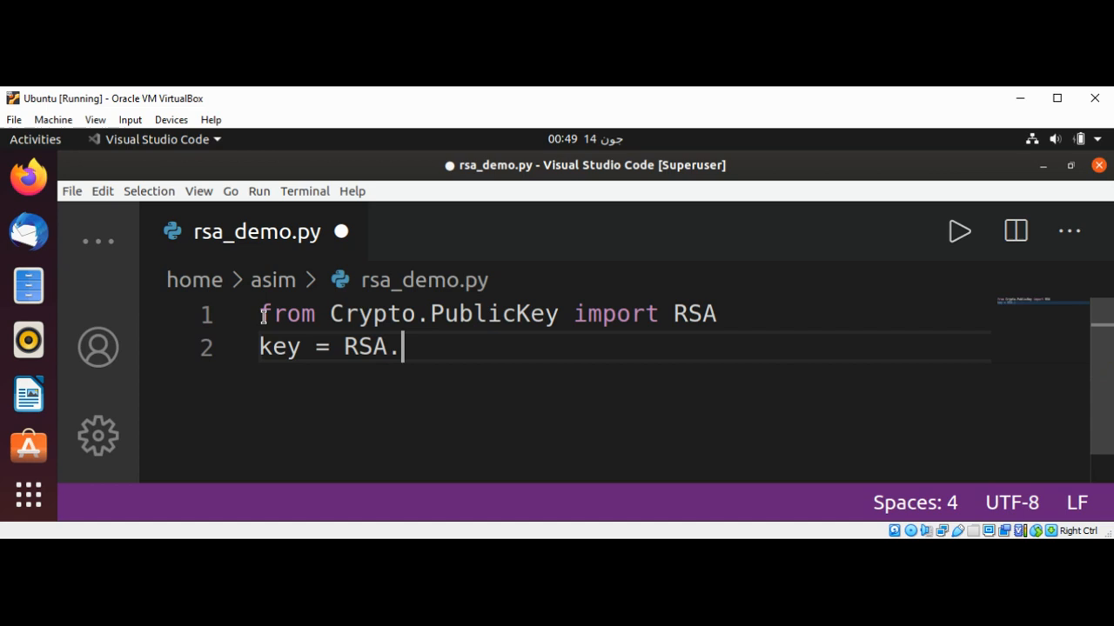
{"action": "type", "text": "gener"}
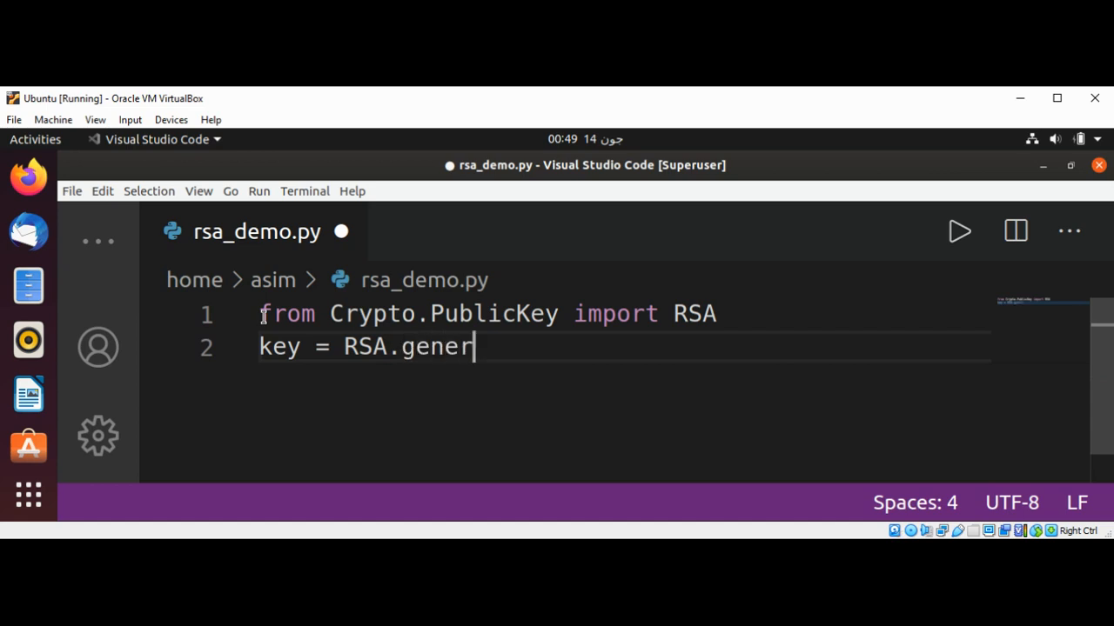
{"action": "type", "text": "ate()"}
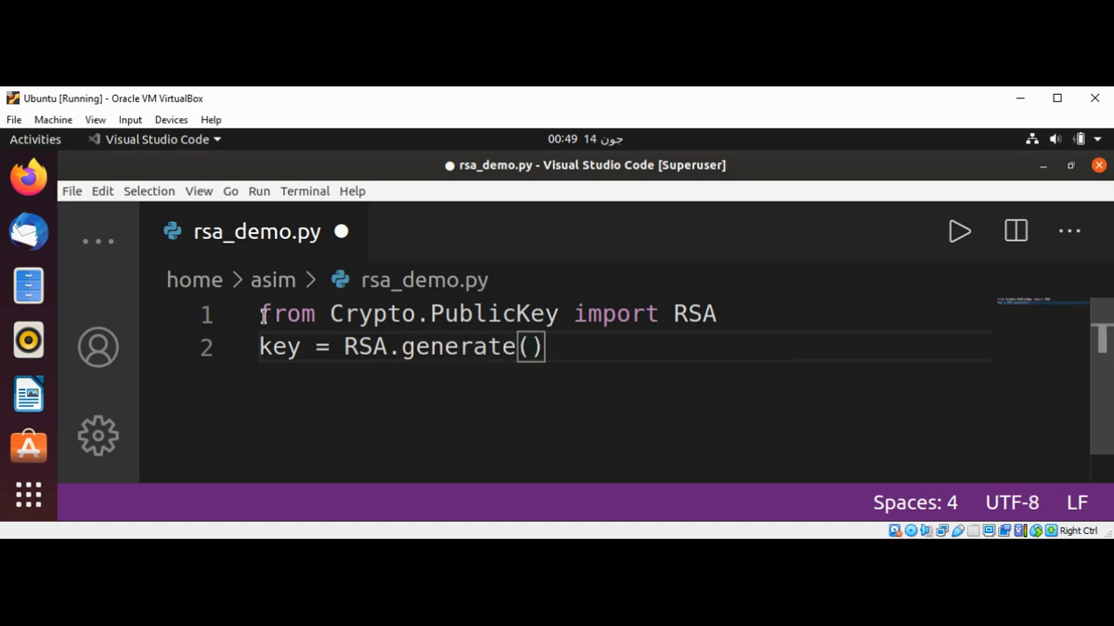
{"action": "type", "text": "2048"}
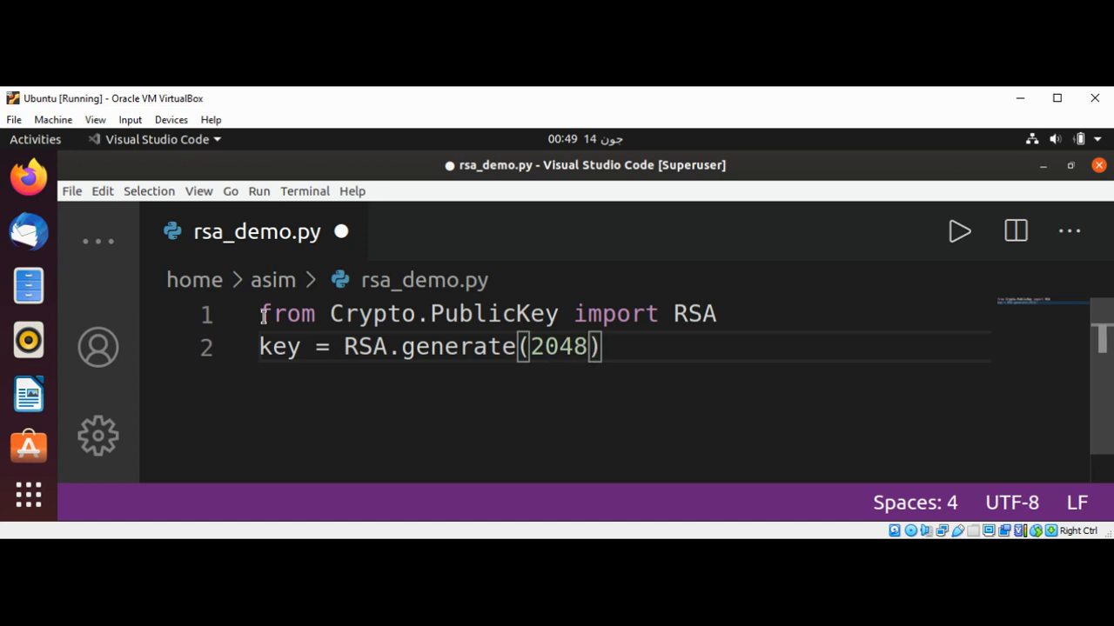
{"action": "mouse_move", "coordinate": [261, 314]}
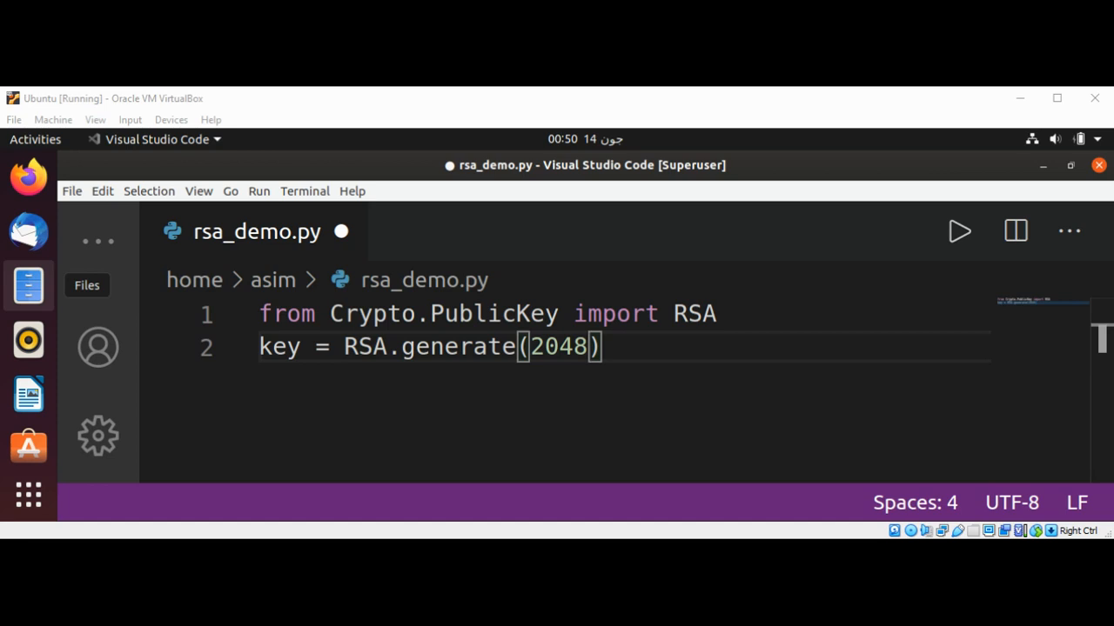
{"action": "mouse_move", "coordinate": [28, 394]}
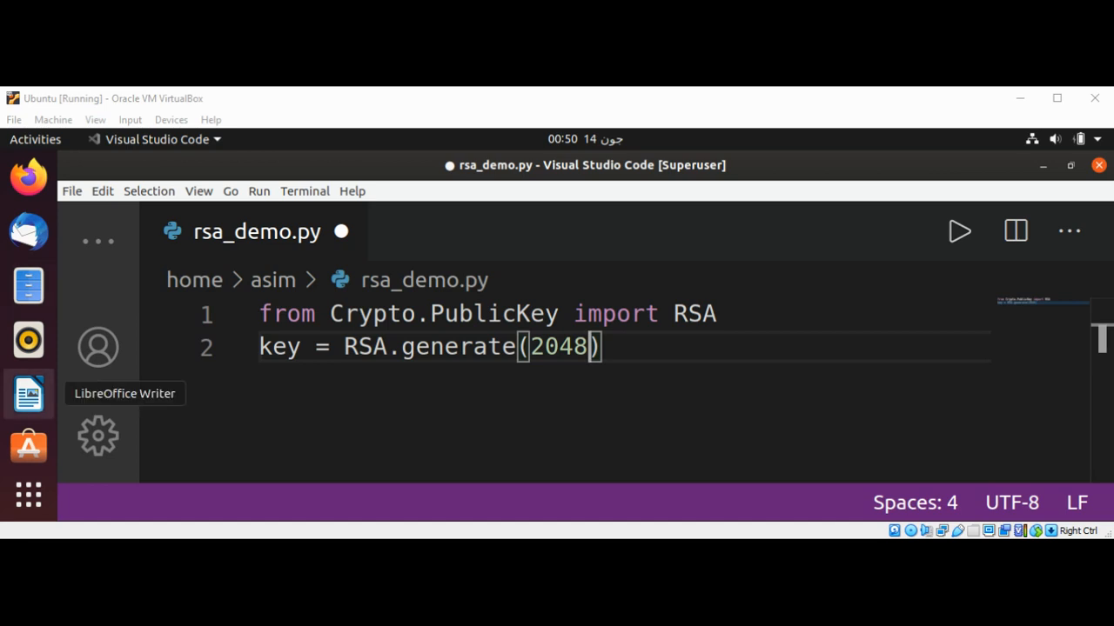
{"action": "mouse_move", "coordinate": [363, 110]}
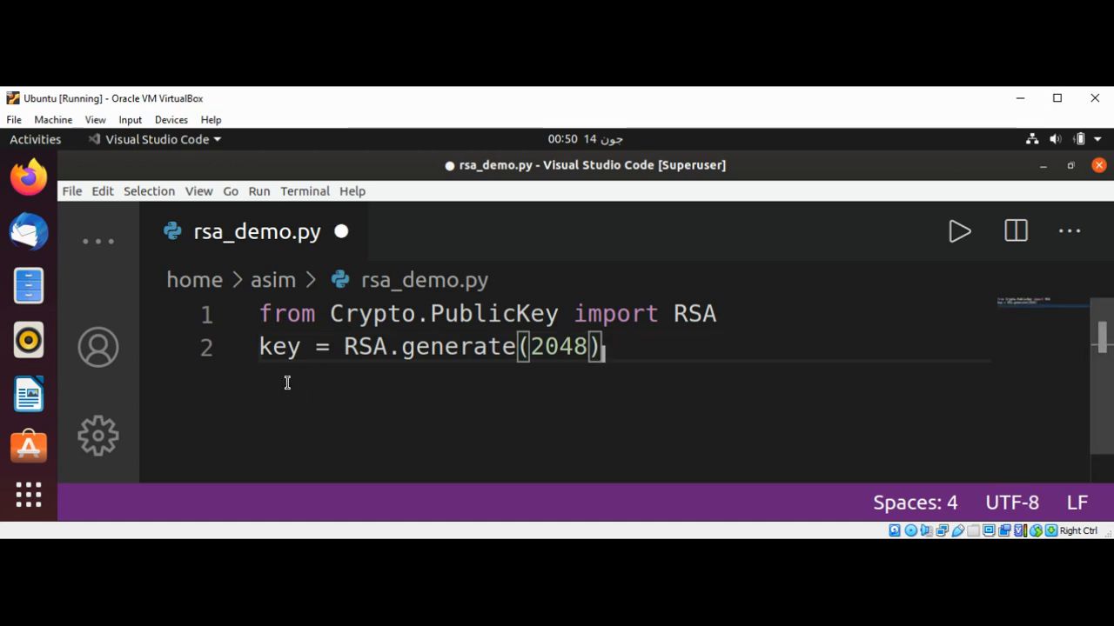
Write 'p_key = key.publickey().exportKey("PEM")' on line 3.
{"action": "type", "text": "p_"}
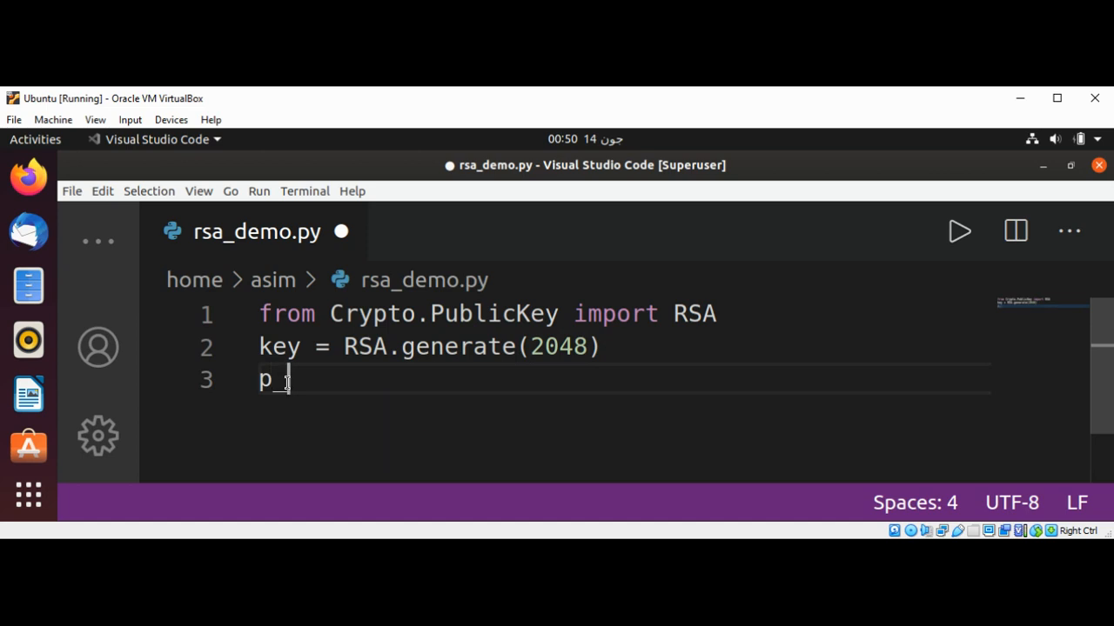
{"action": "type", "text": "key"}
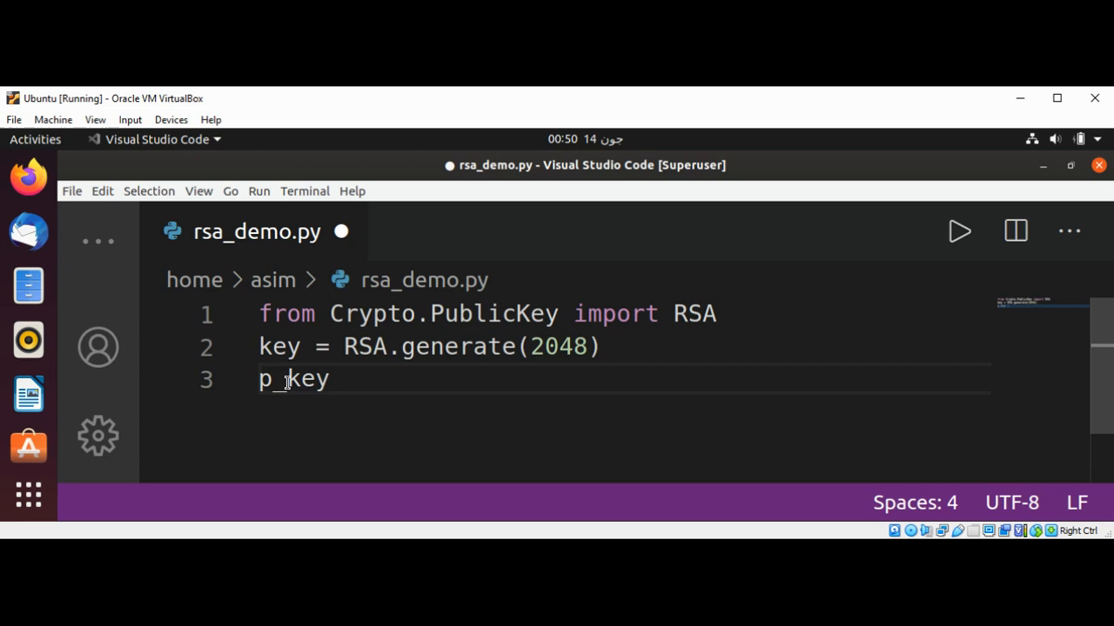
{"action": "type", "text": "= k"}
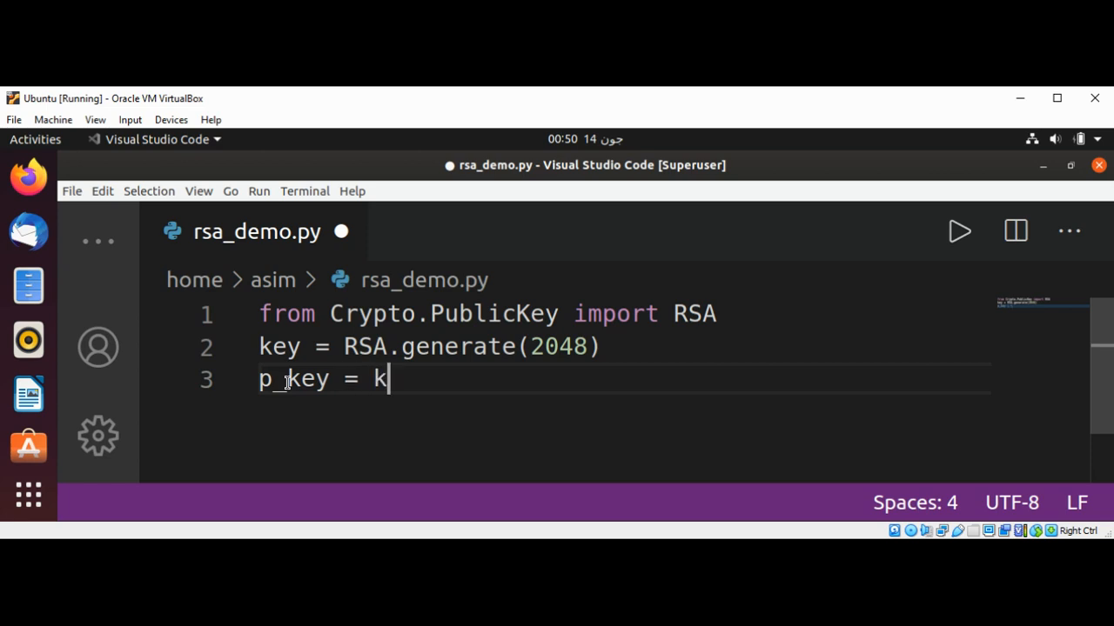
{"action": "type", "text": "ey."}
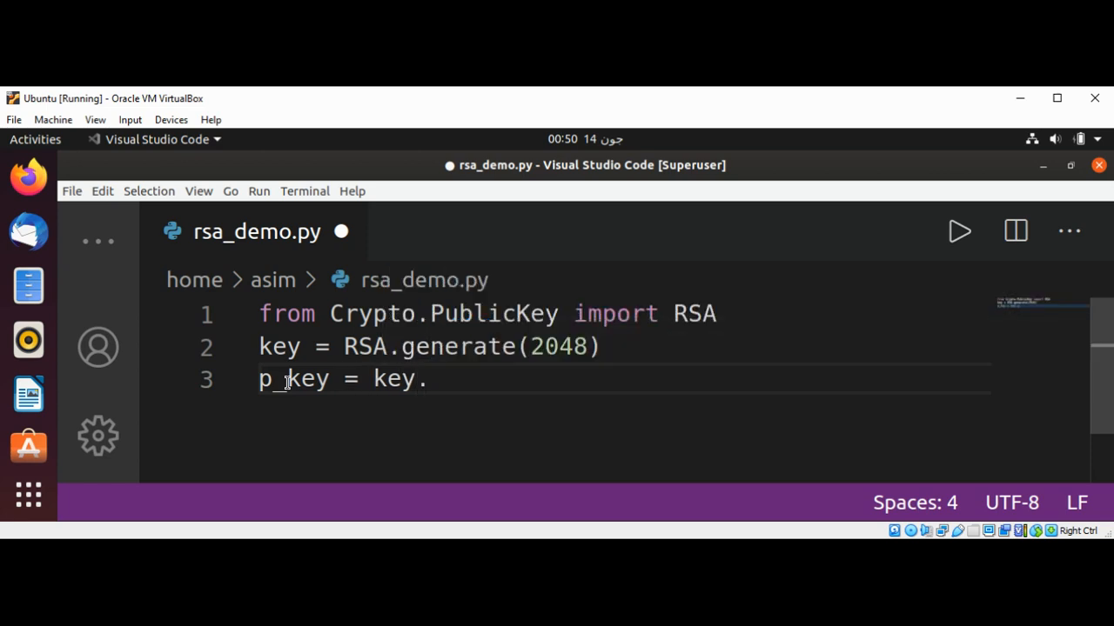
{"action": "type", "text": "publick"}
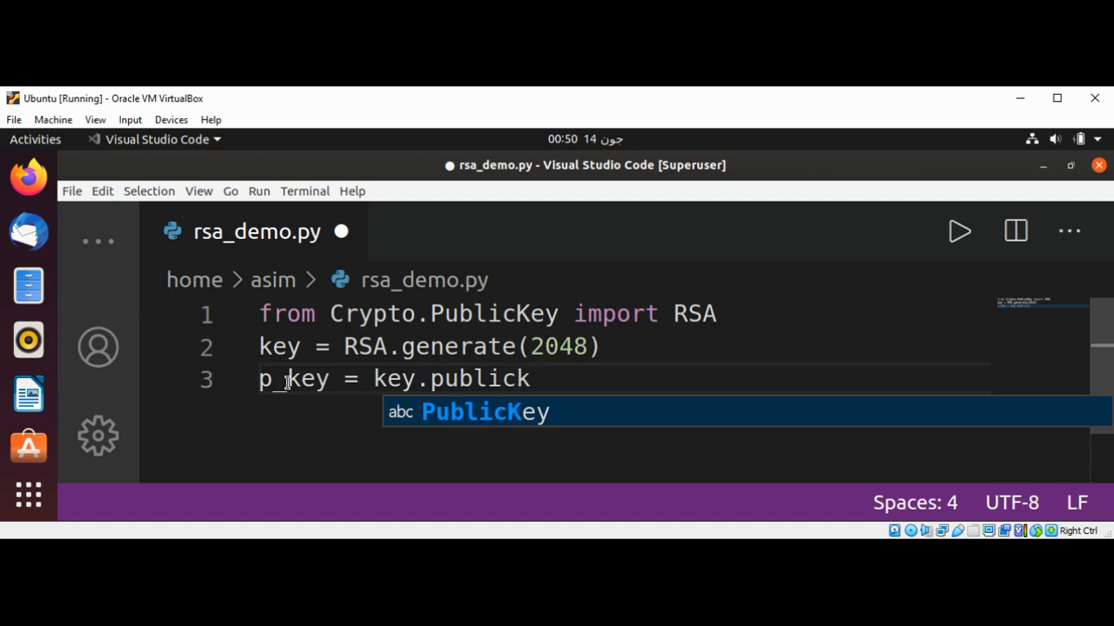
{"action": "type", "text": "key"}
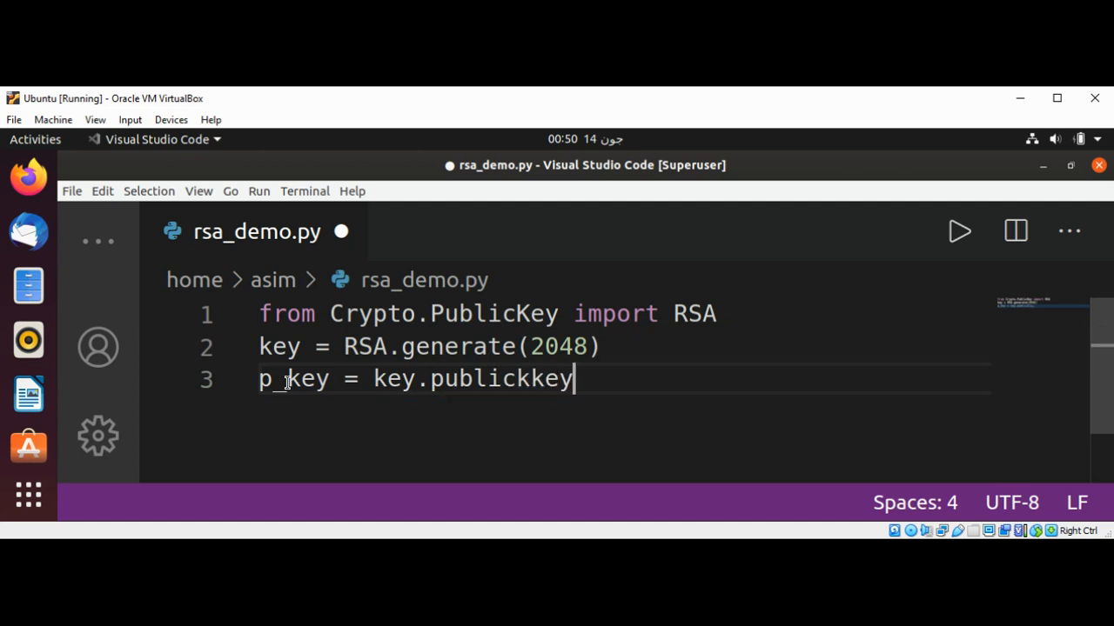
{"action": "type", "text": "()."}
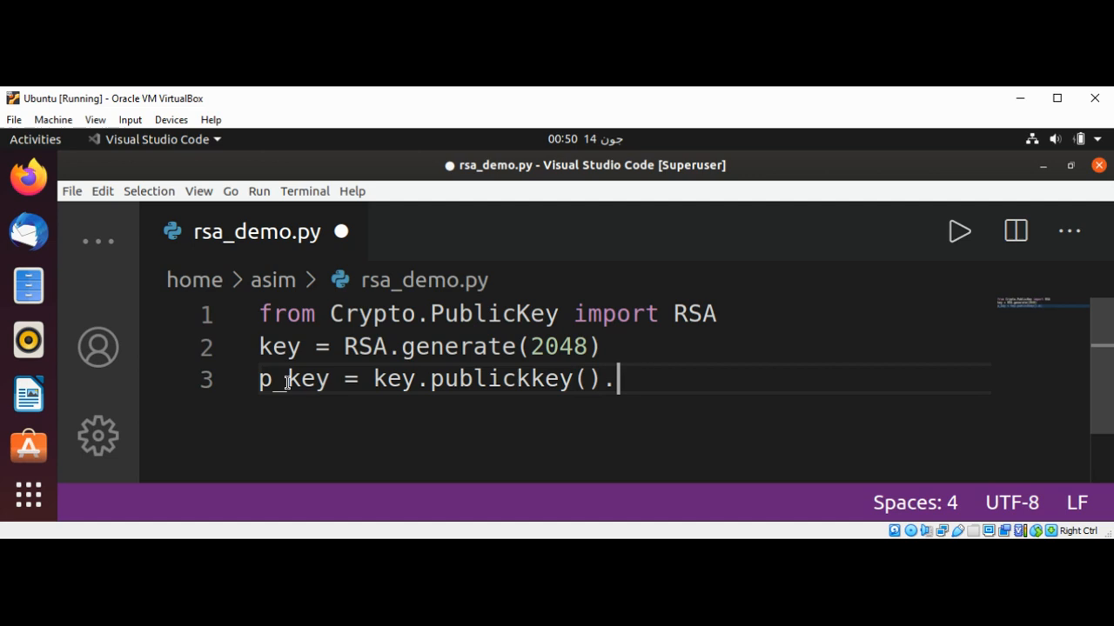
{"action": "type", "text": "exportKe"}
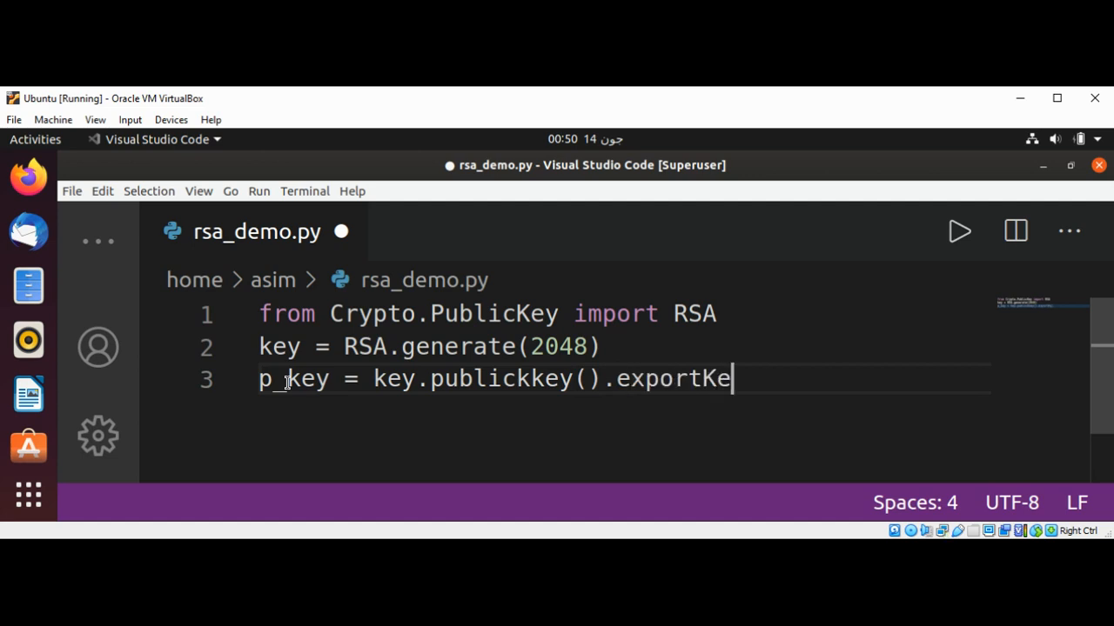
{"action": "type", "text": "(\"\")"}
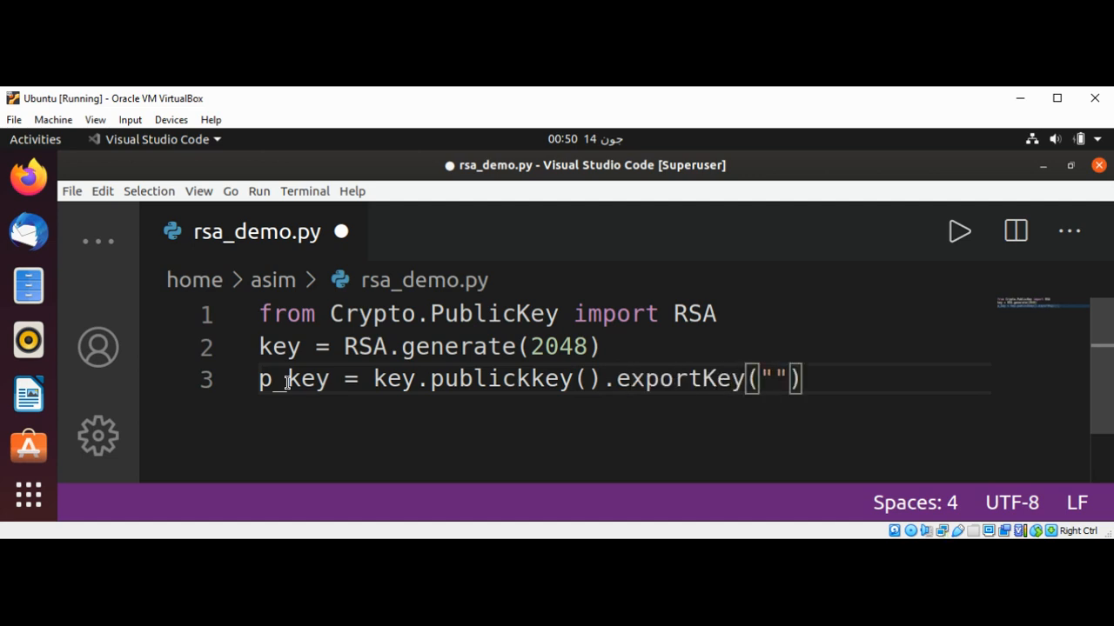
{"action": "type", "text": "PEM"}
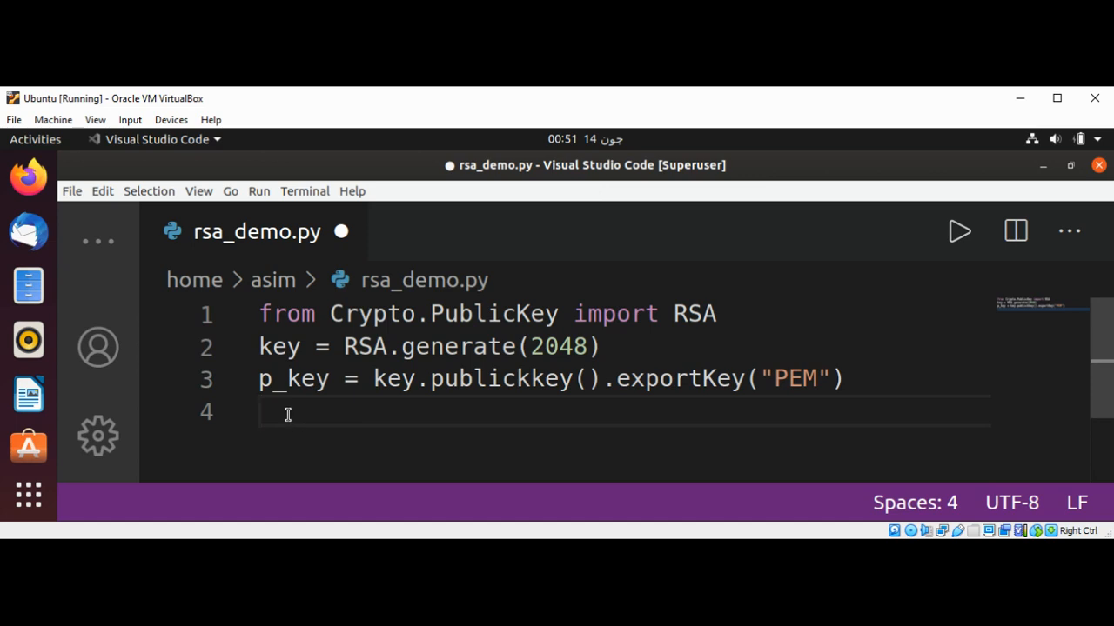
Write 'priv_key = key.exportKey("PEM")' on line 4 and start a new line.
{"action": "type", "text": "p_"}
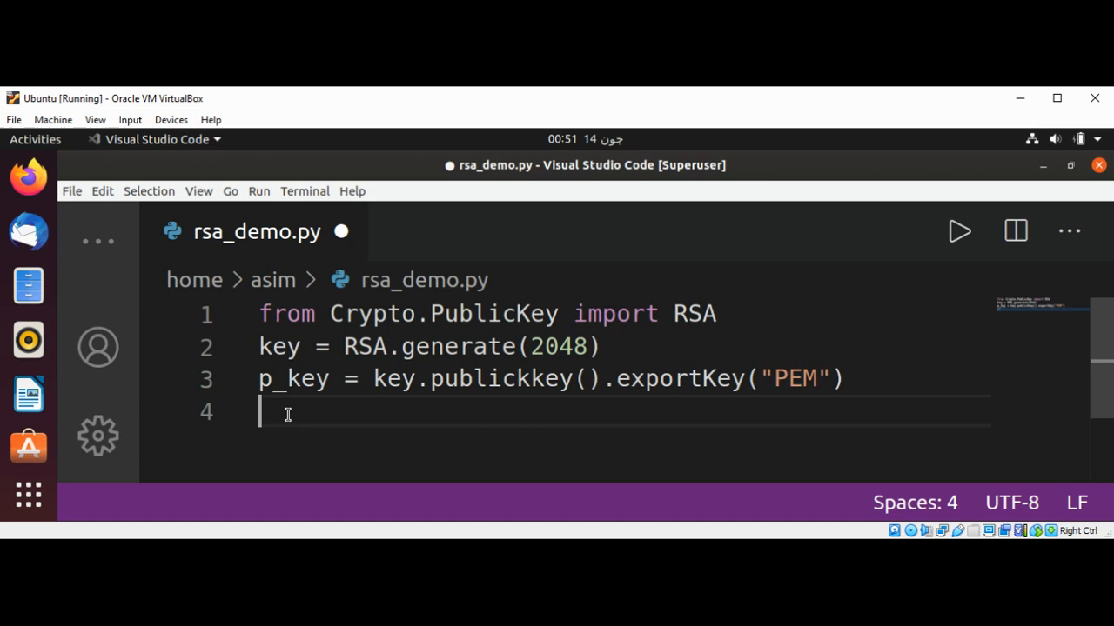
{"action": "type", "text": "pri"}
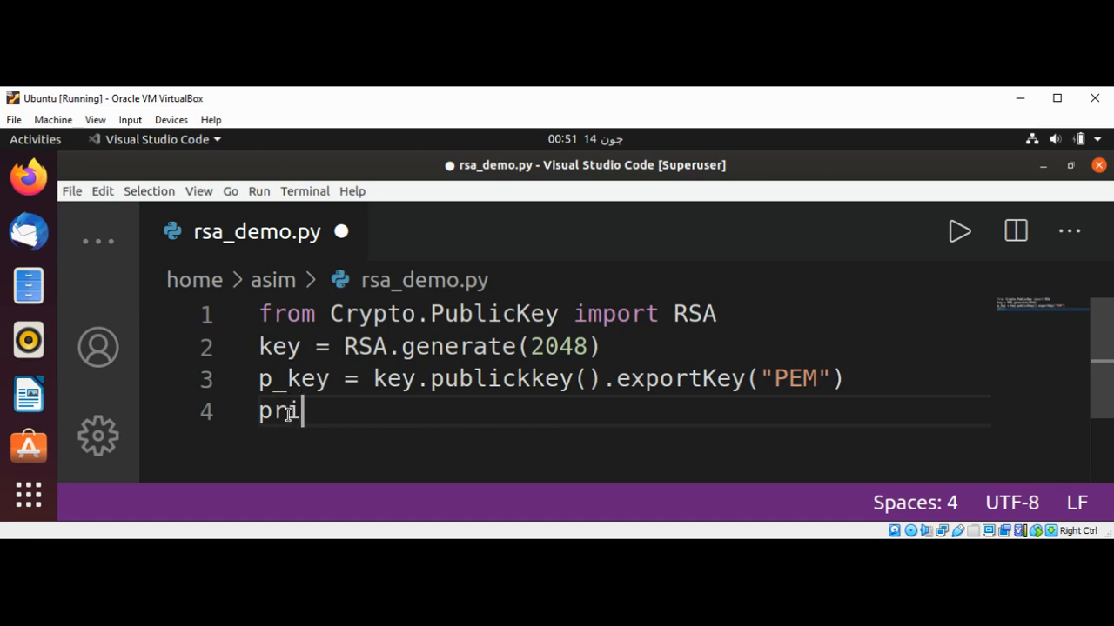
{"action": "type", "text": "v_"}
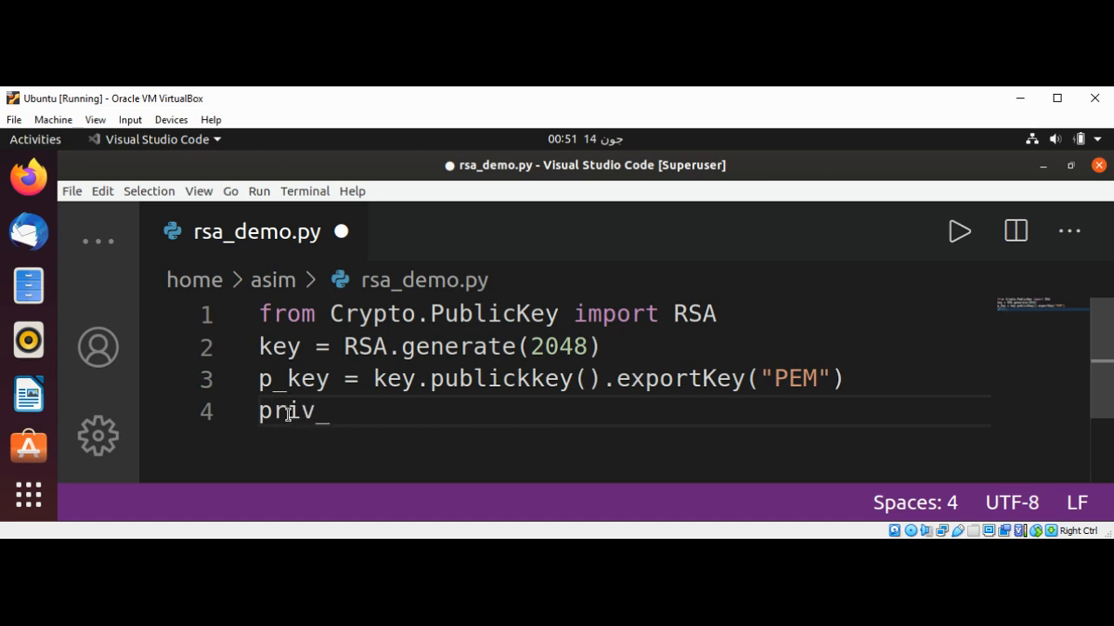
{"action": "type", "text": "key"}
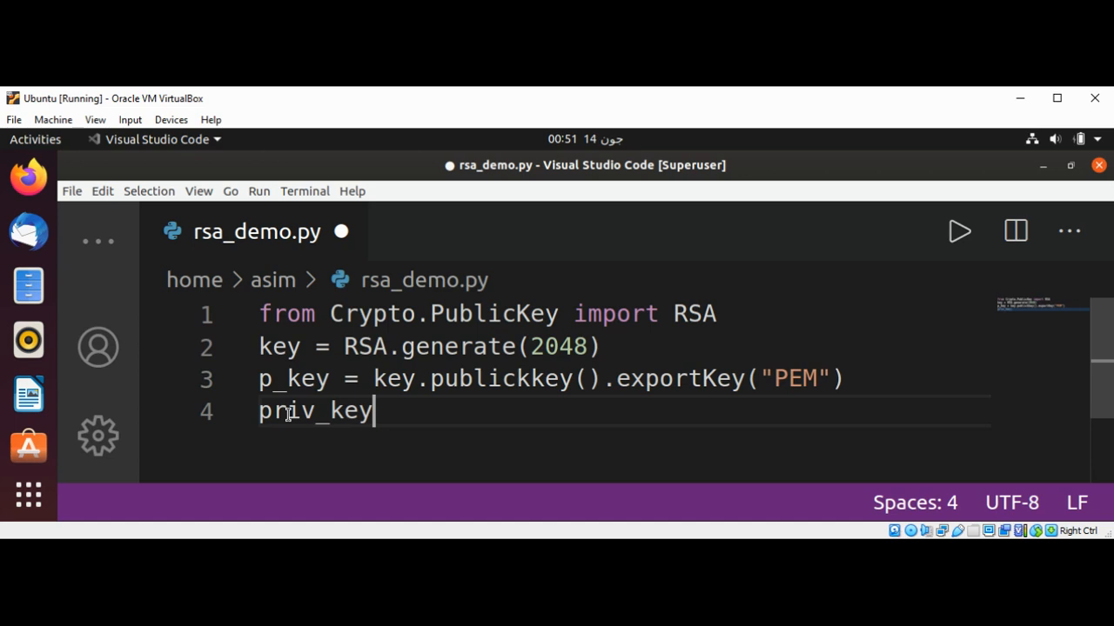
{"action": "type", "text": "="}
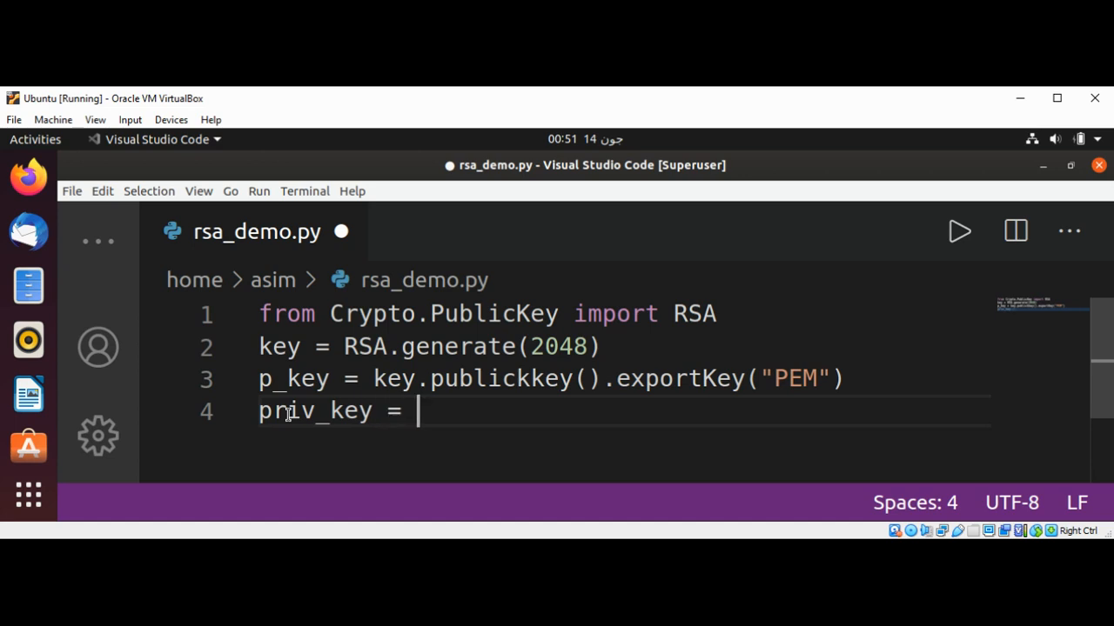
{"action": "type", "text": "key."}
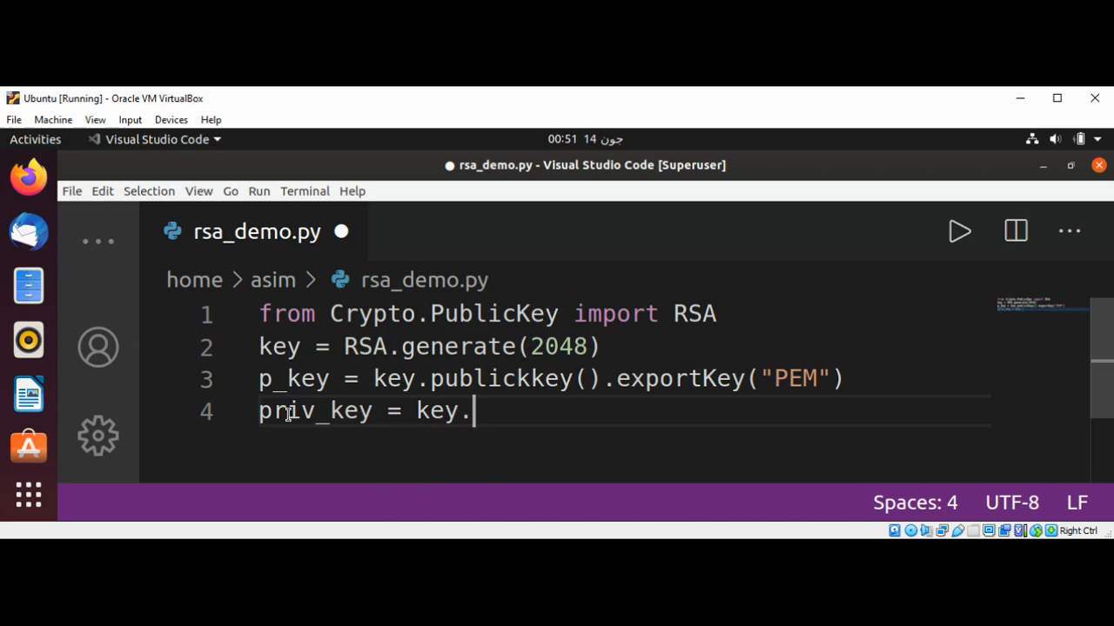
{"action": "type", "text": "exportKey("}
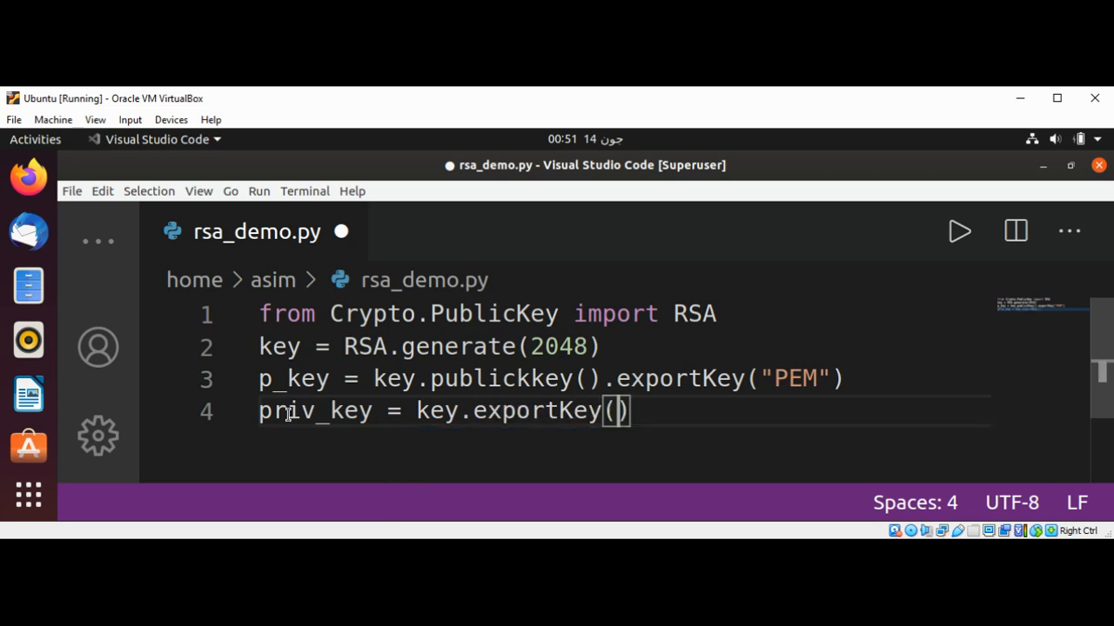
{"action": "type", "text": "\"PEM\""}
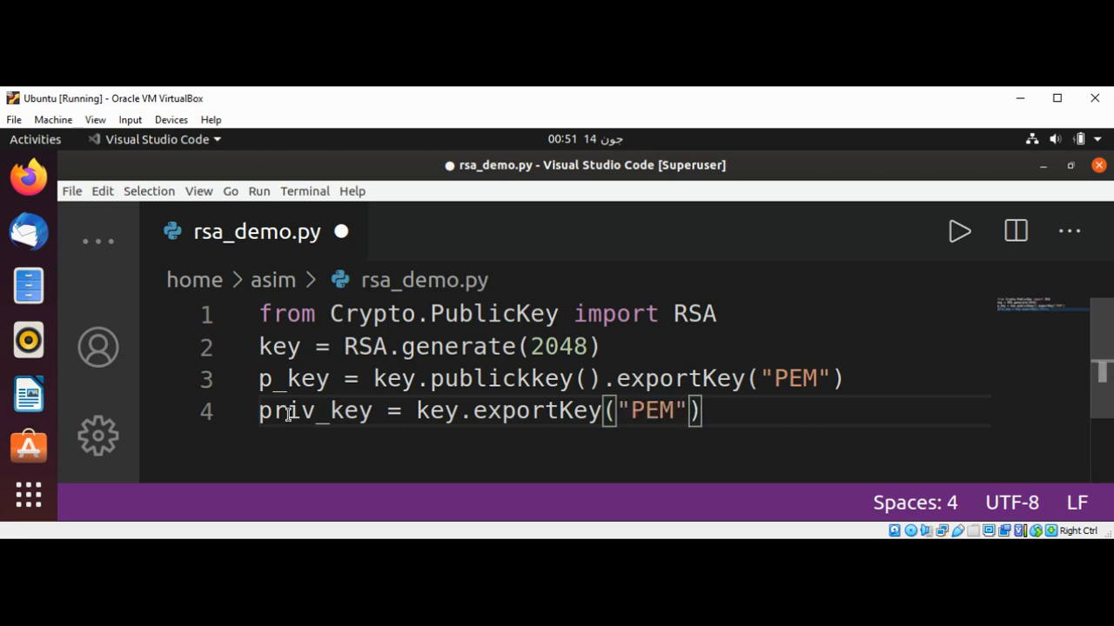
{"action": "key", "text": "enter"}
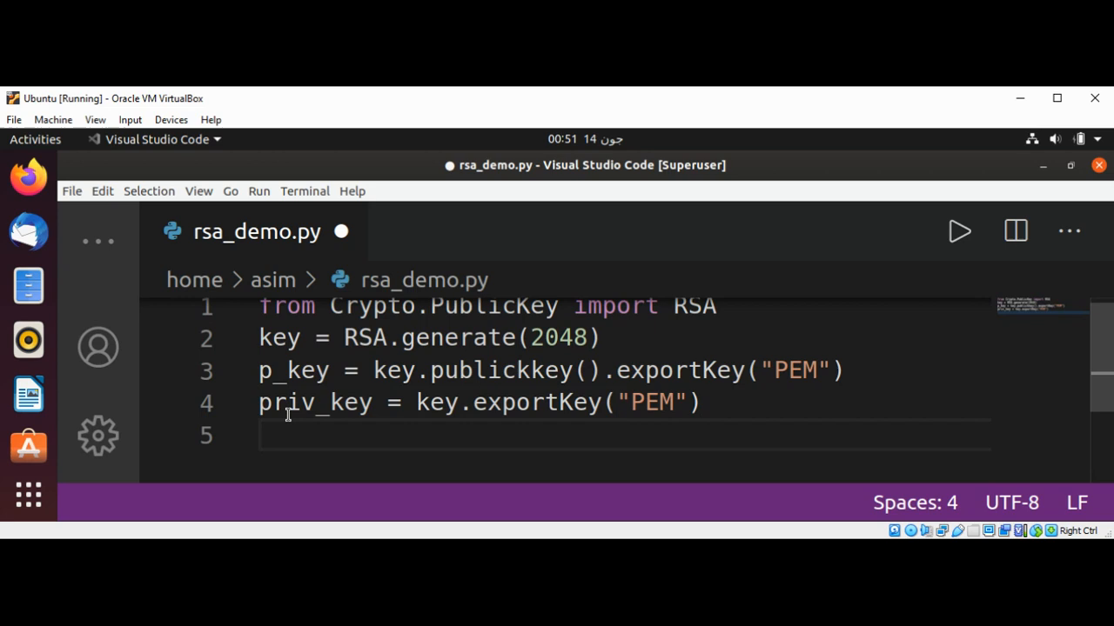
{"action": "mouse_move", "coordinate": [280, 372]}
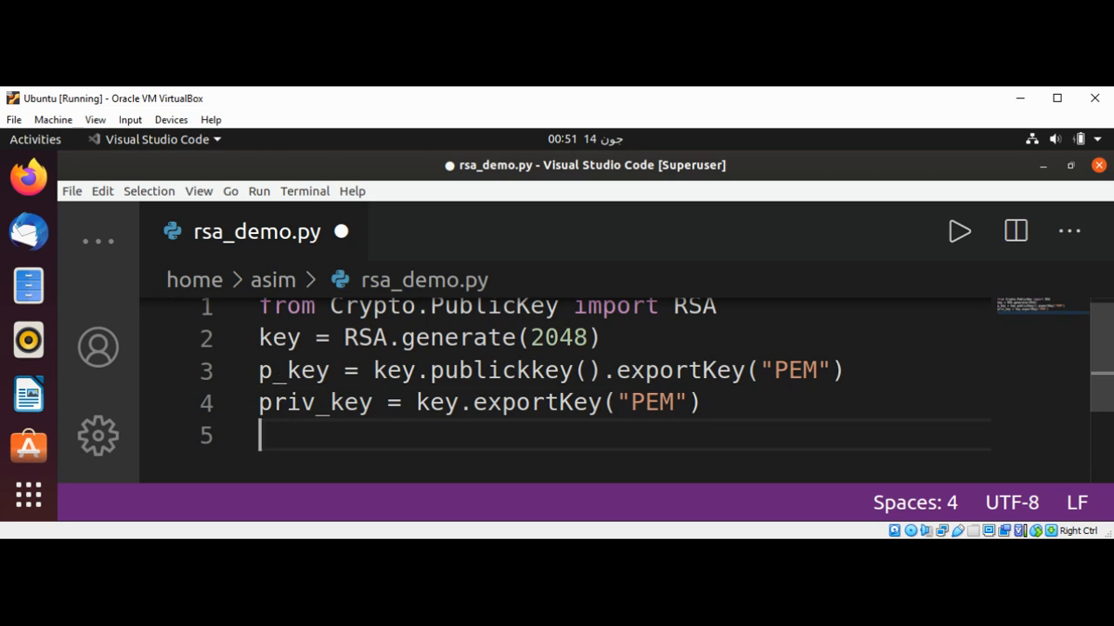
{"action": "mouse_move", "coordinate": [27, 393]}
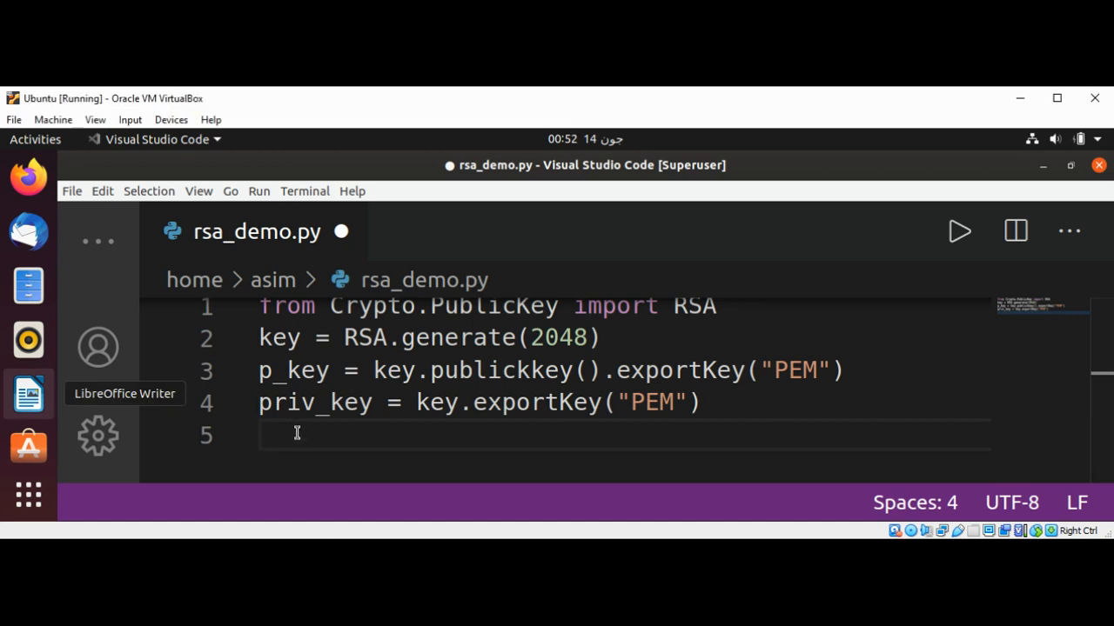
Add print(p_key) and print(priv_key) on lines 5–6, then save rsa_demo.py.
{"action": "type", "text": "print"}
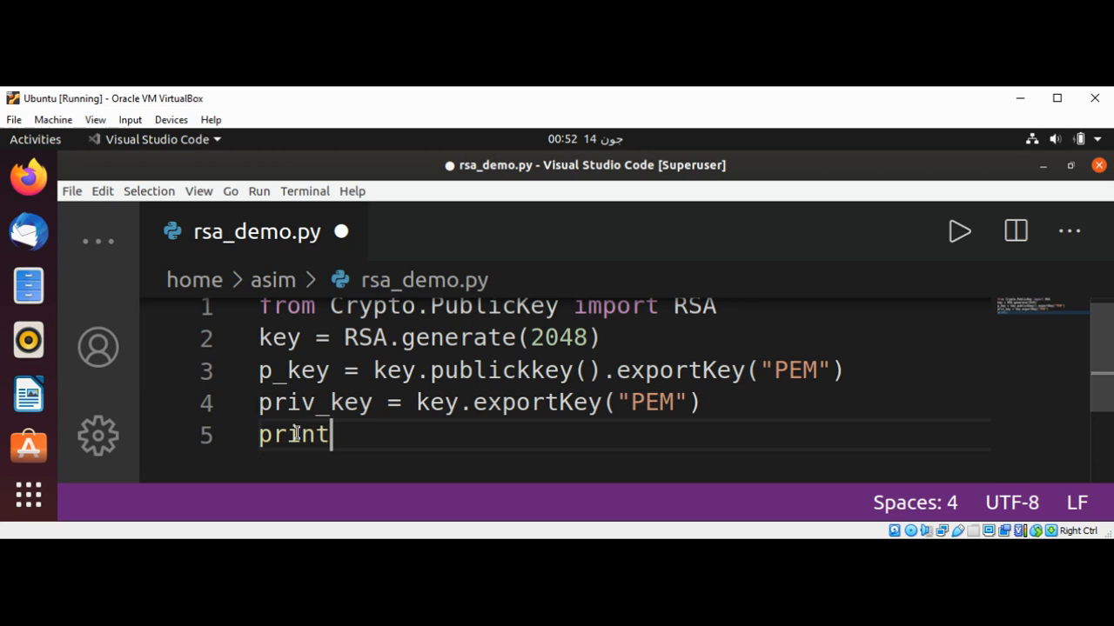
{"action": "type", "text": "(p_key"}
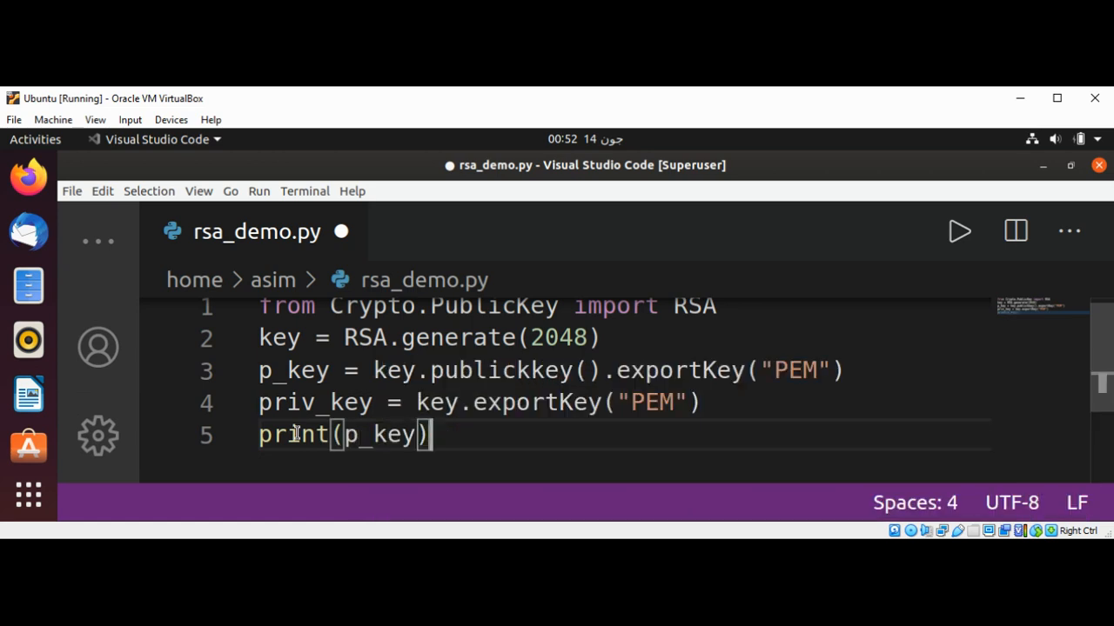
{"action": "type", "text": "p"}
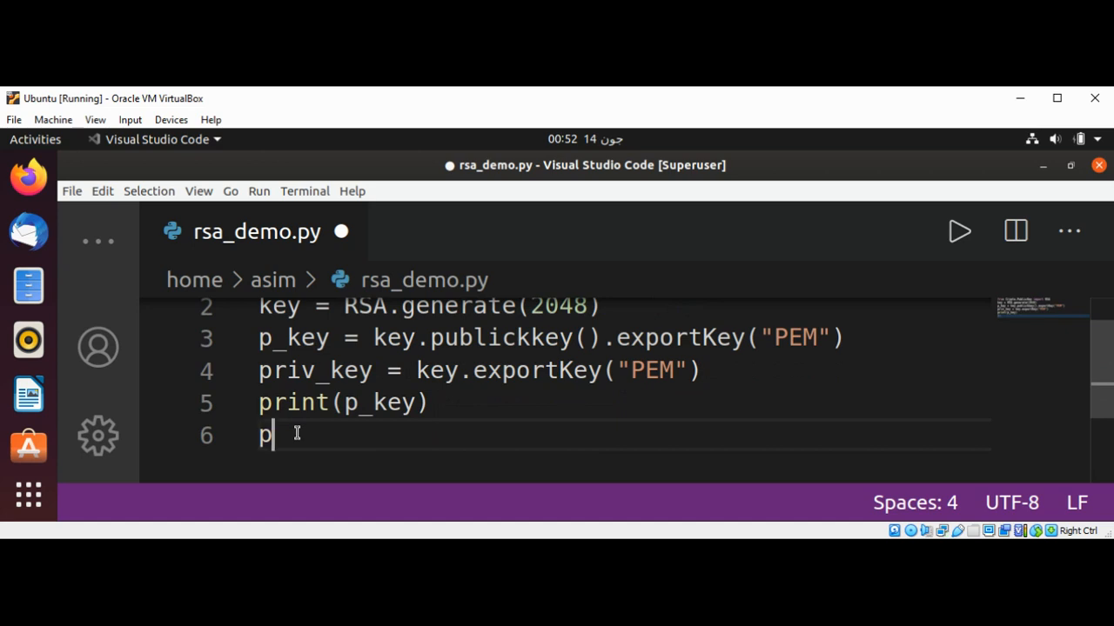
{"action": "type", "text": "rint("}
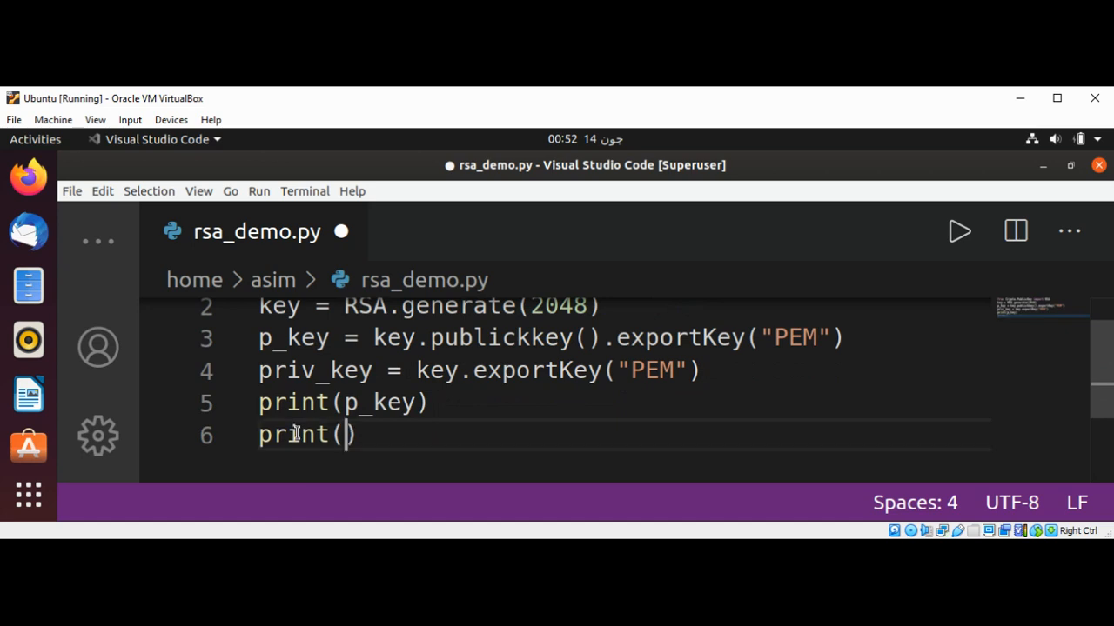
{"action": "type", "text": "priv"}
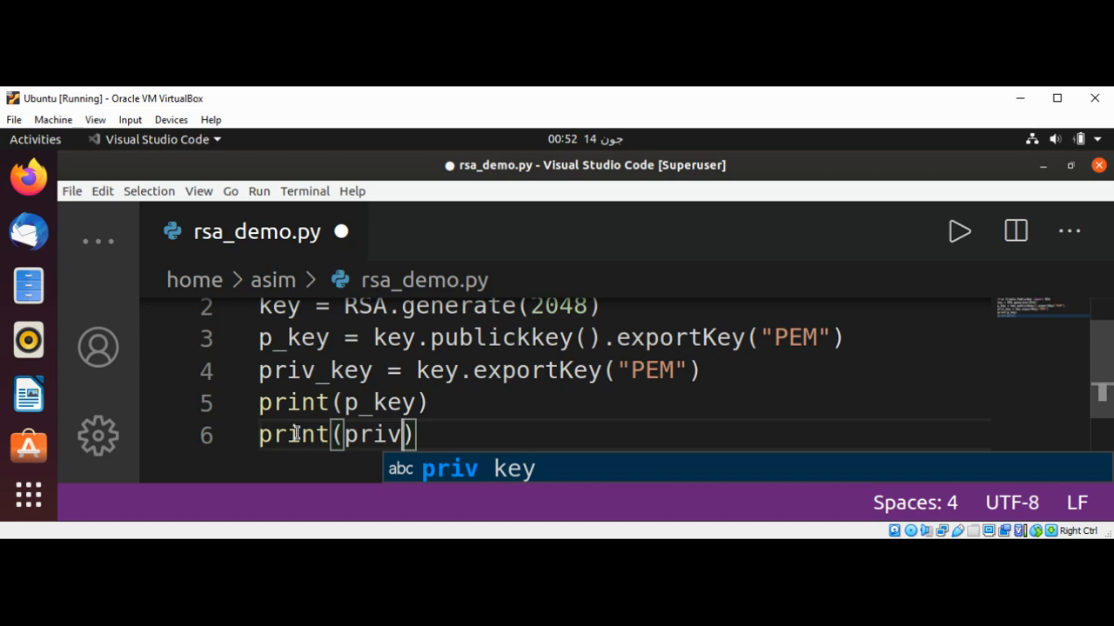
{"action": "key", "text": "Tab"}
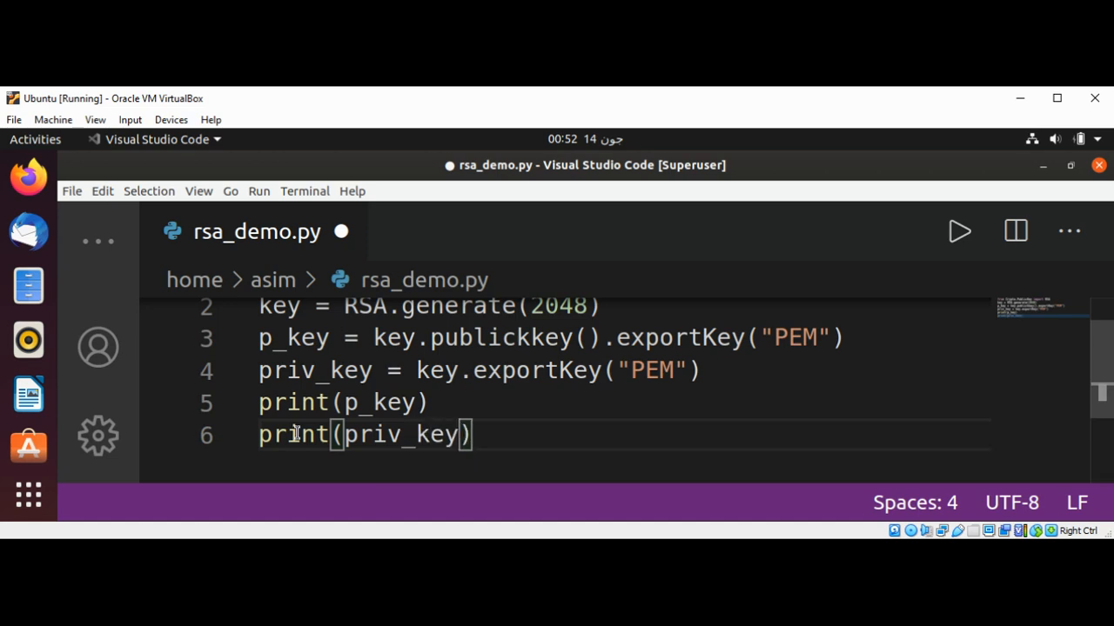
{"action": "key", "text": "ctrl+s"}
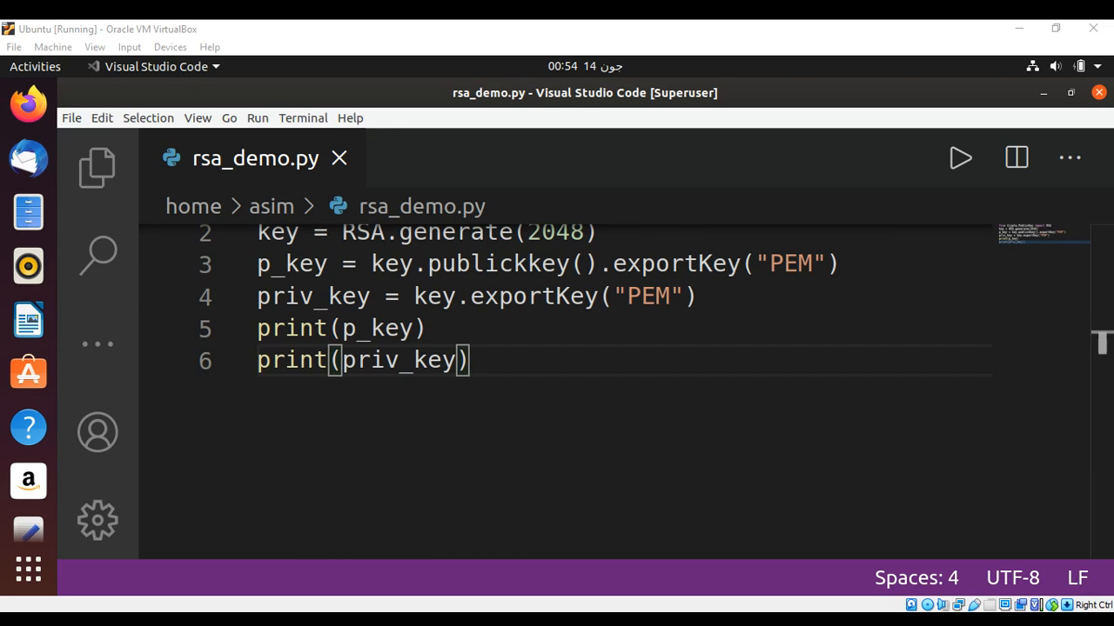
Run rsa_demo.py with the Run Python File button.
{"action": "left_click", "coordinate": [526, 264]}
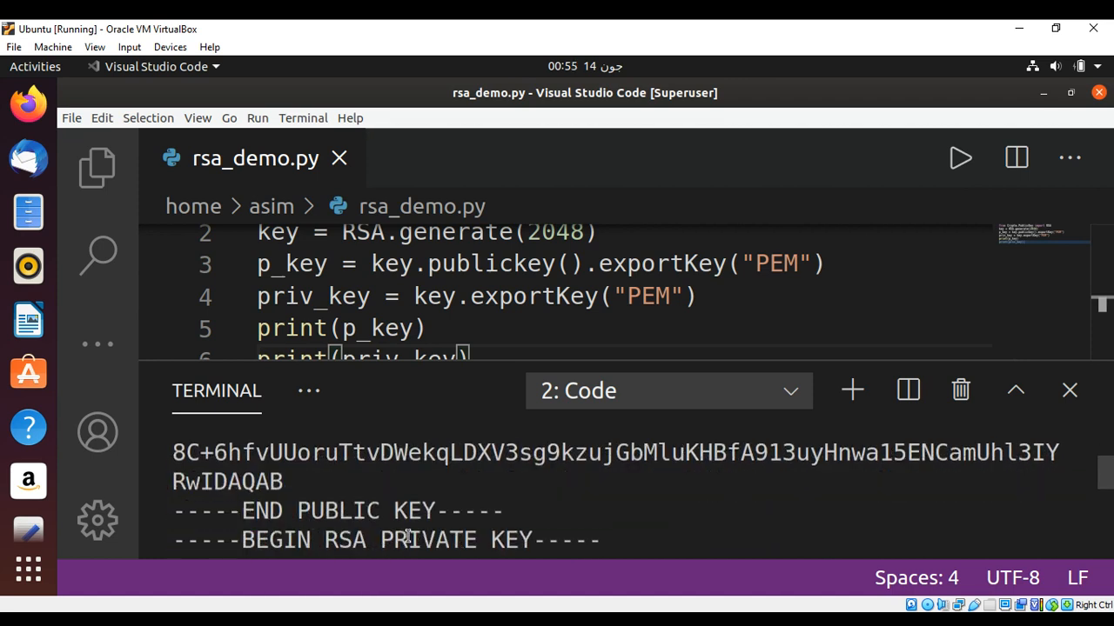
{"action": "mouse_move", "coordinate": [1107, 469]}
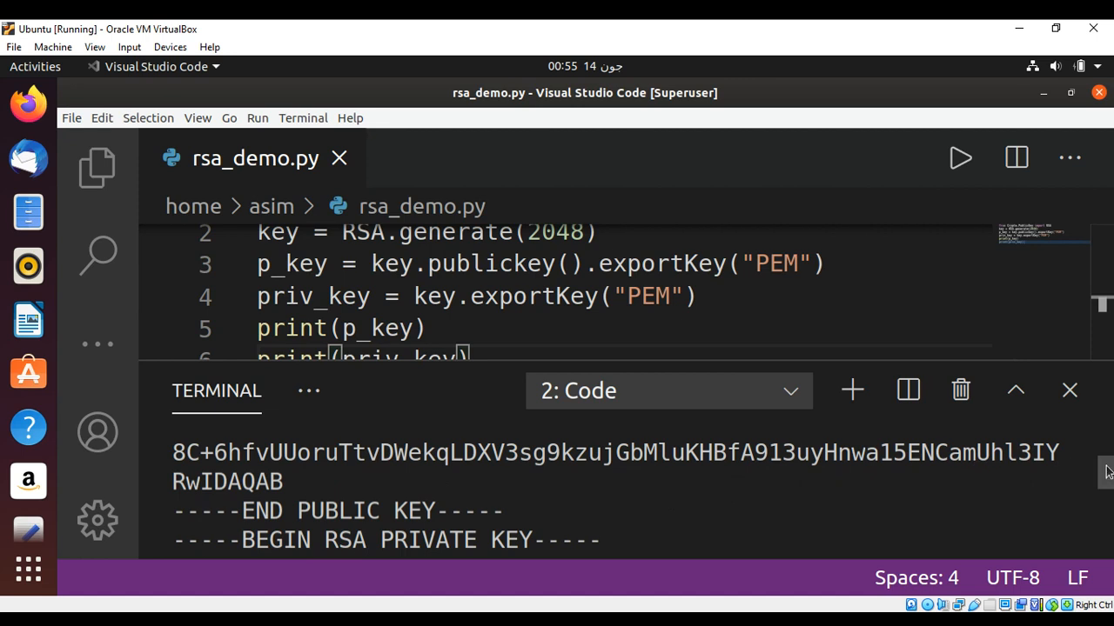
Scroll the terminal down to the BEGIN RSA PRIVATE KEY block.
{"action": "scroll", "scroll_direction": "down", "scroll_amount": 3}
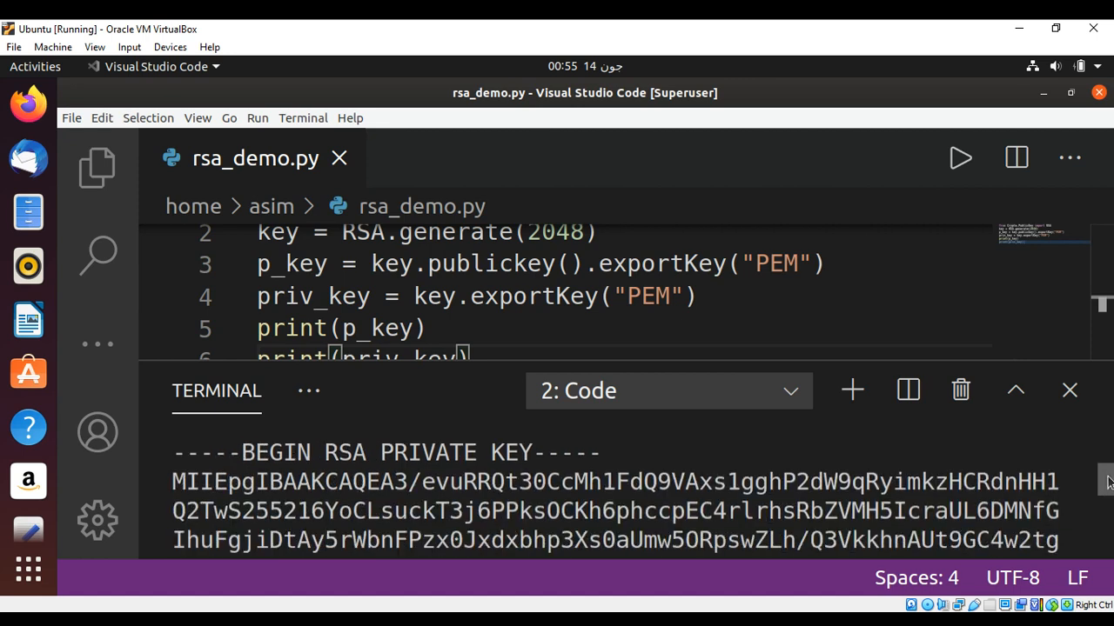